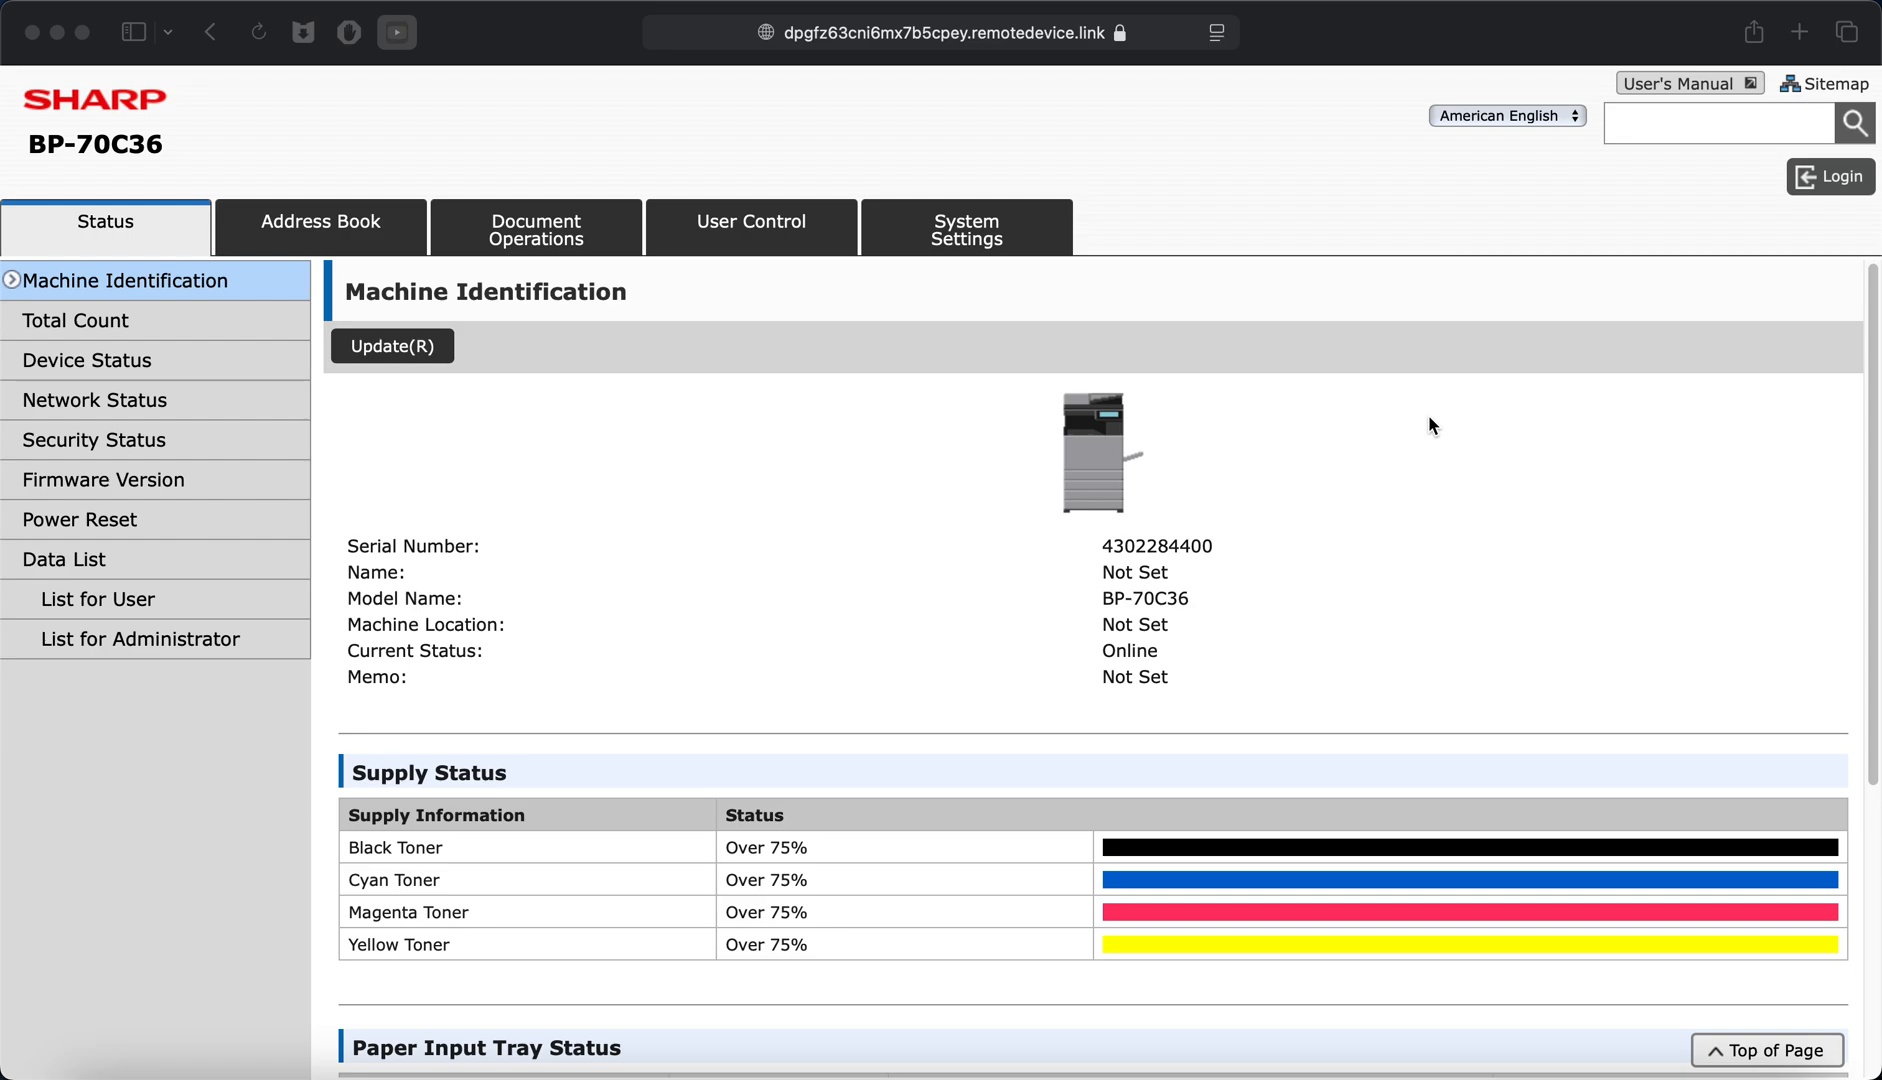
pyautogui.moveTo(1848, 198)
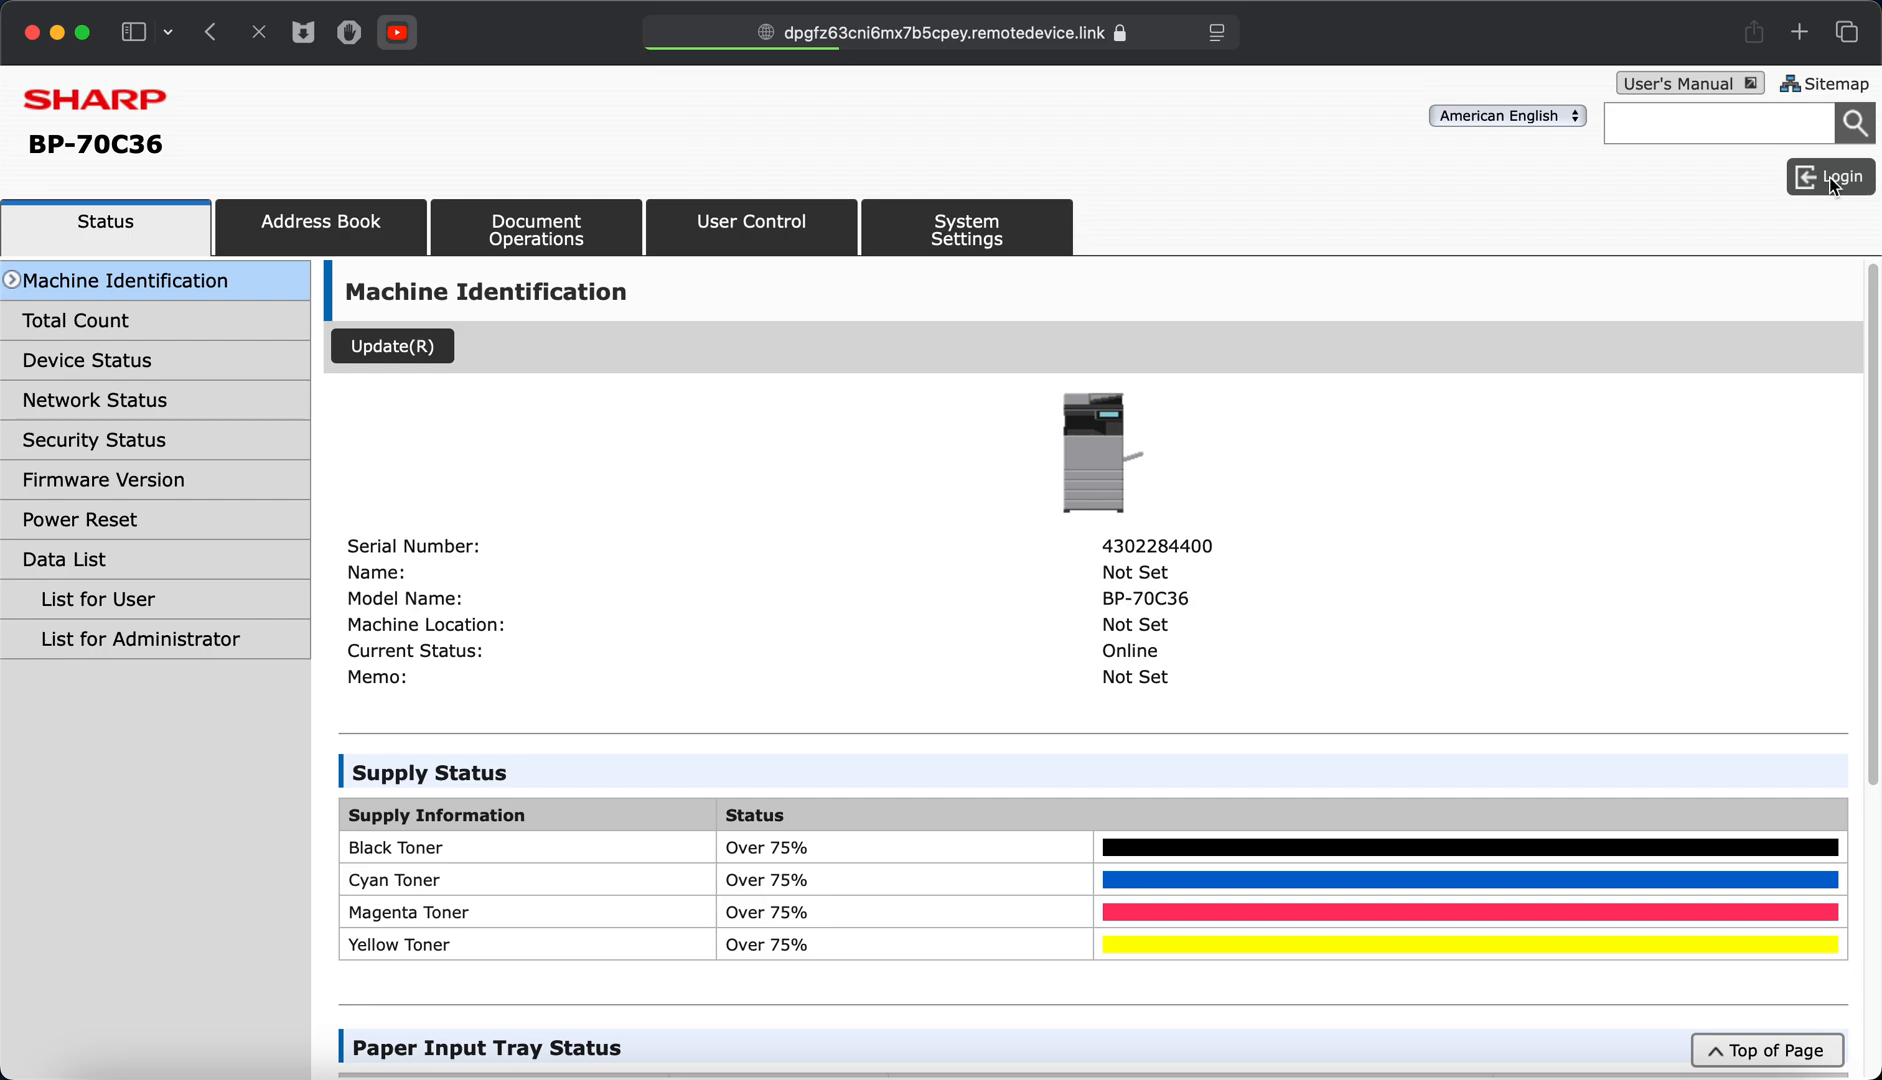
pyautogui.moveTo(1548, 274)
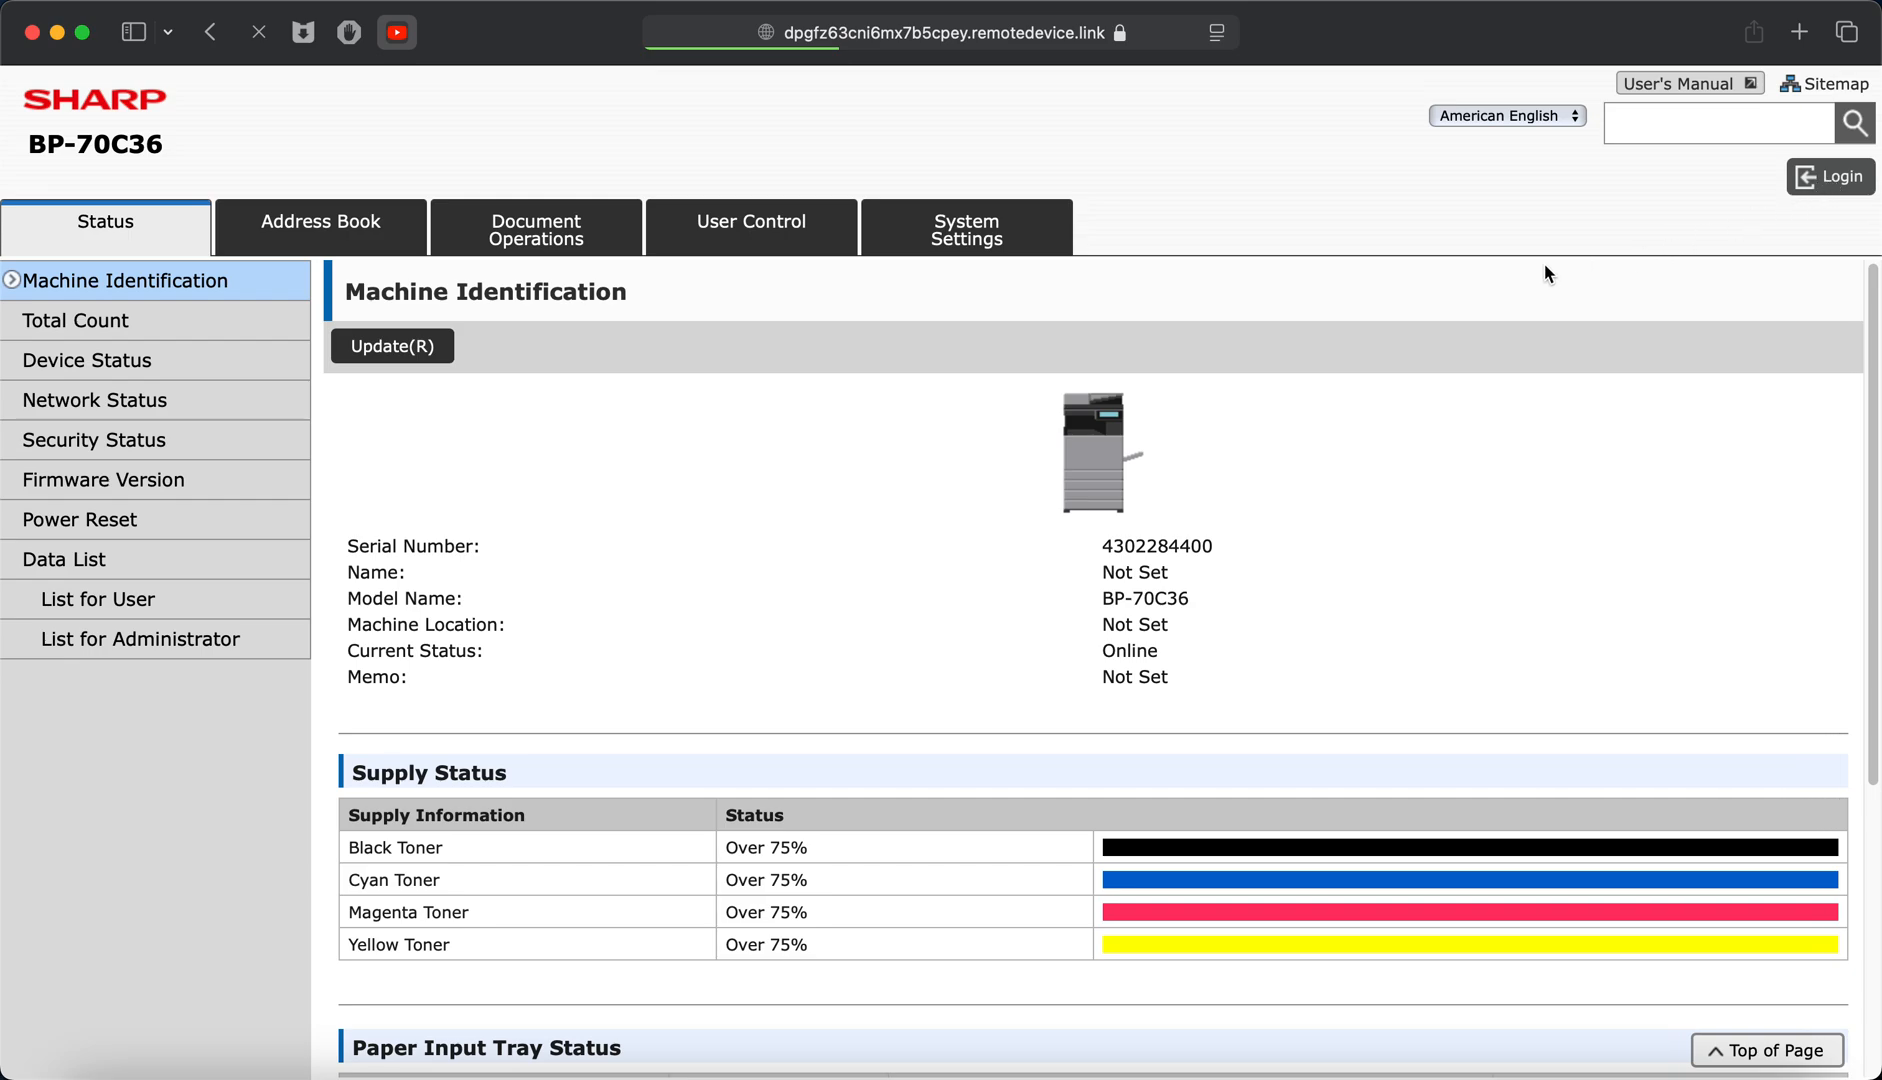
# Log in as administrator, declining Safari's offer to save the password.
pyautogui.click(1830, 176)
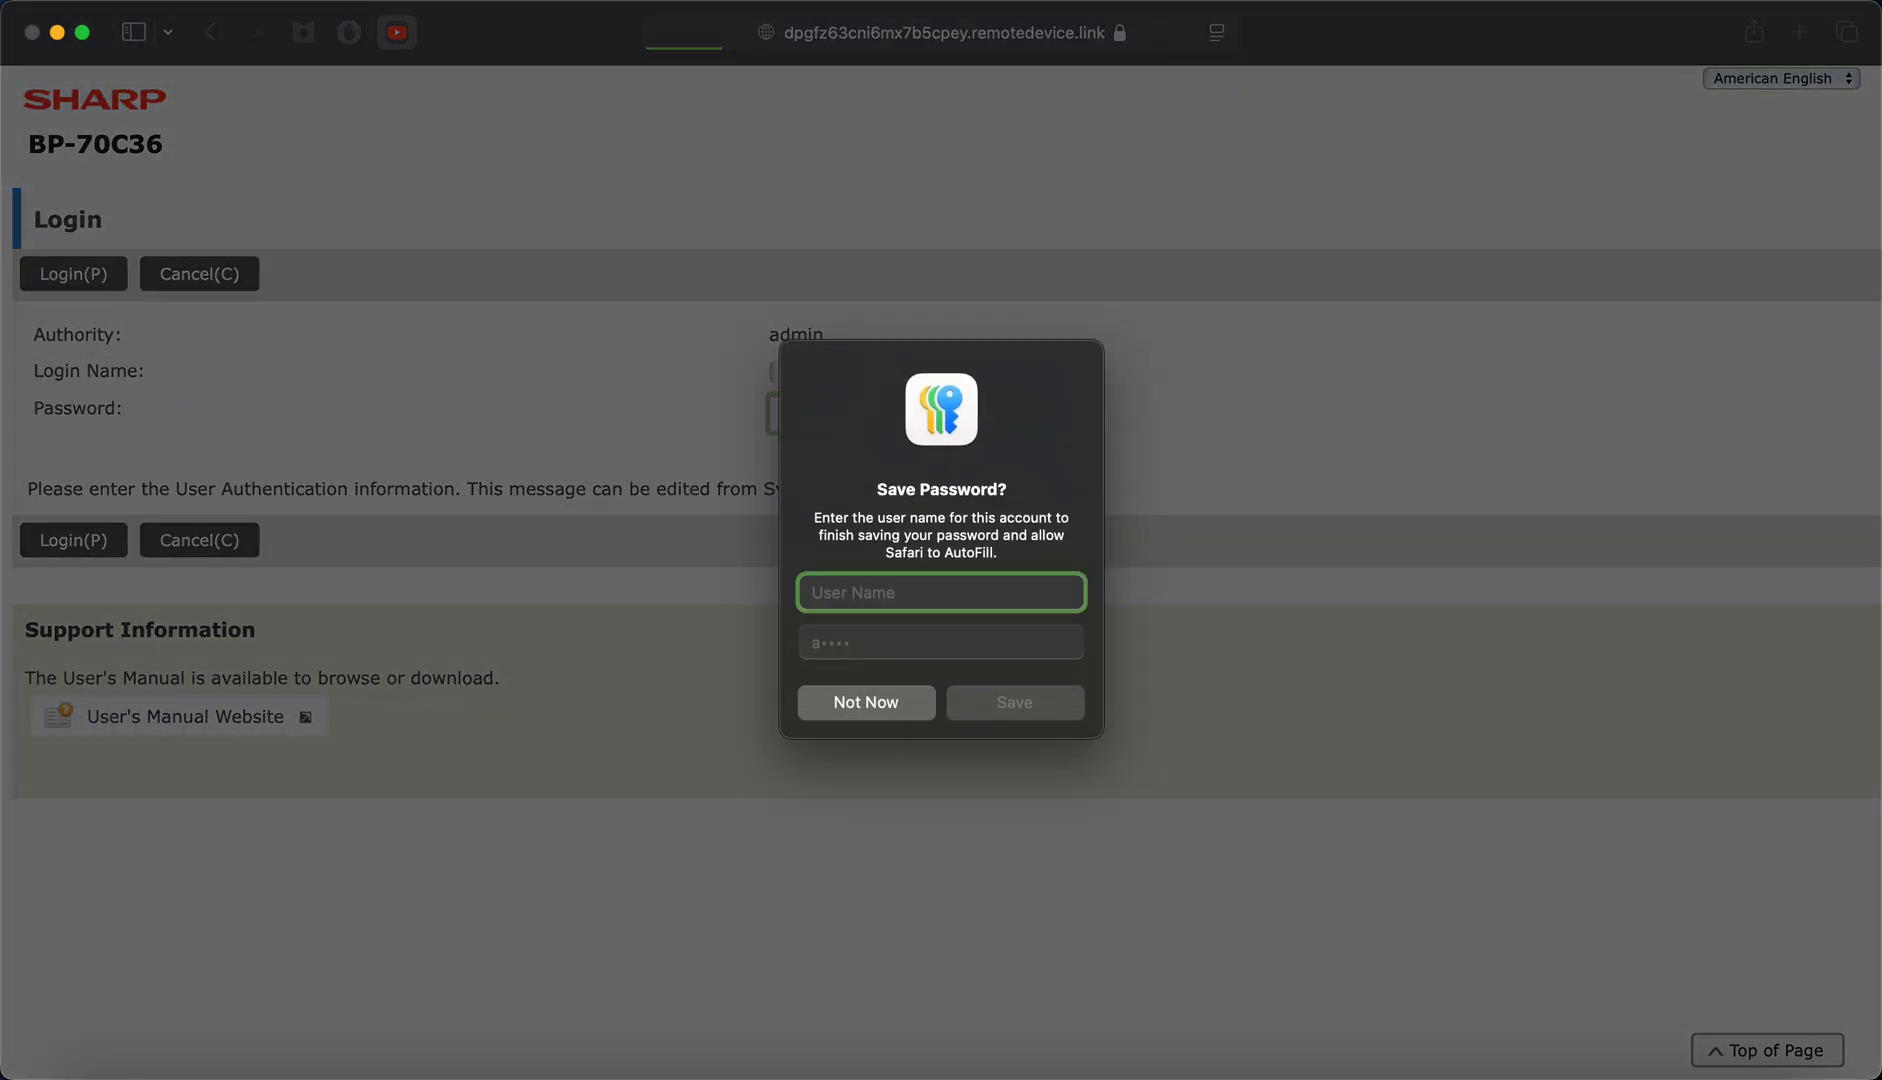
pyautogui.click(864, 702)
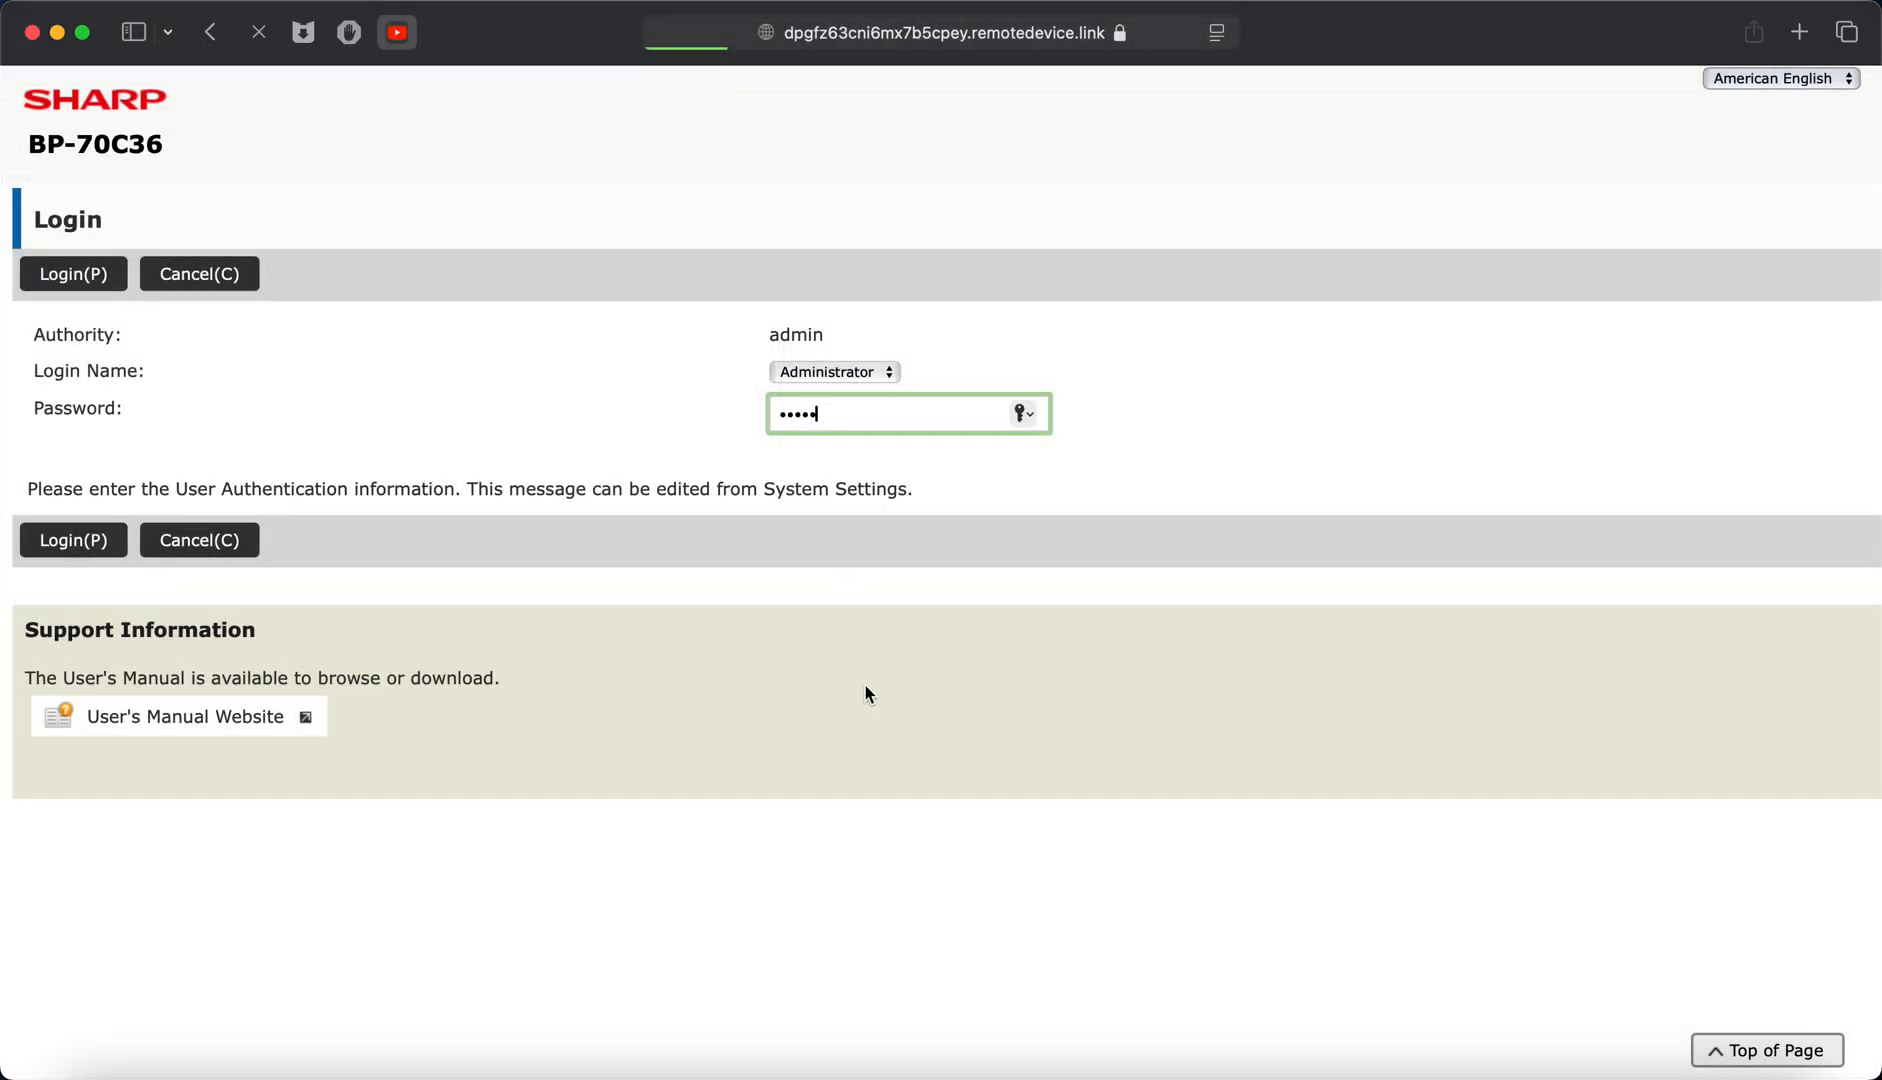
pyautogui.click(72, 274)
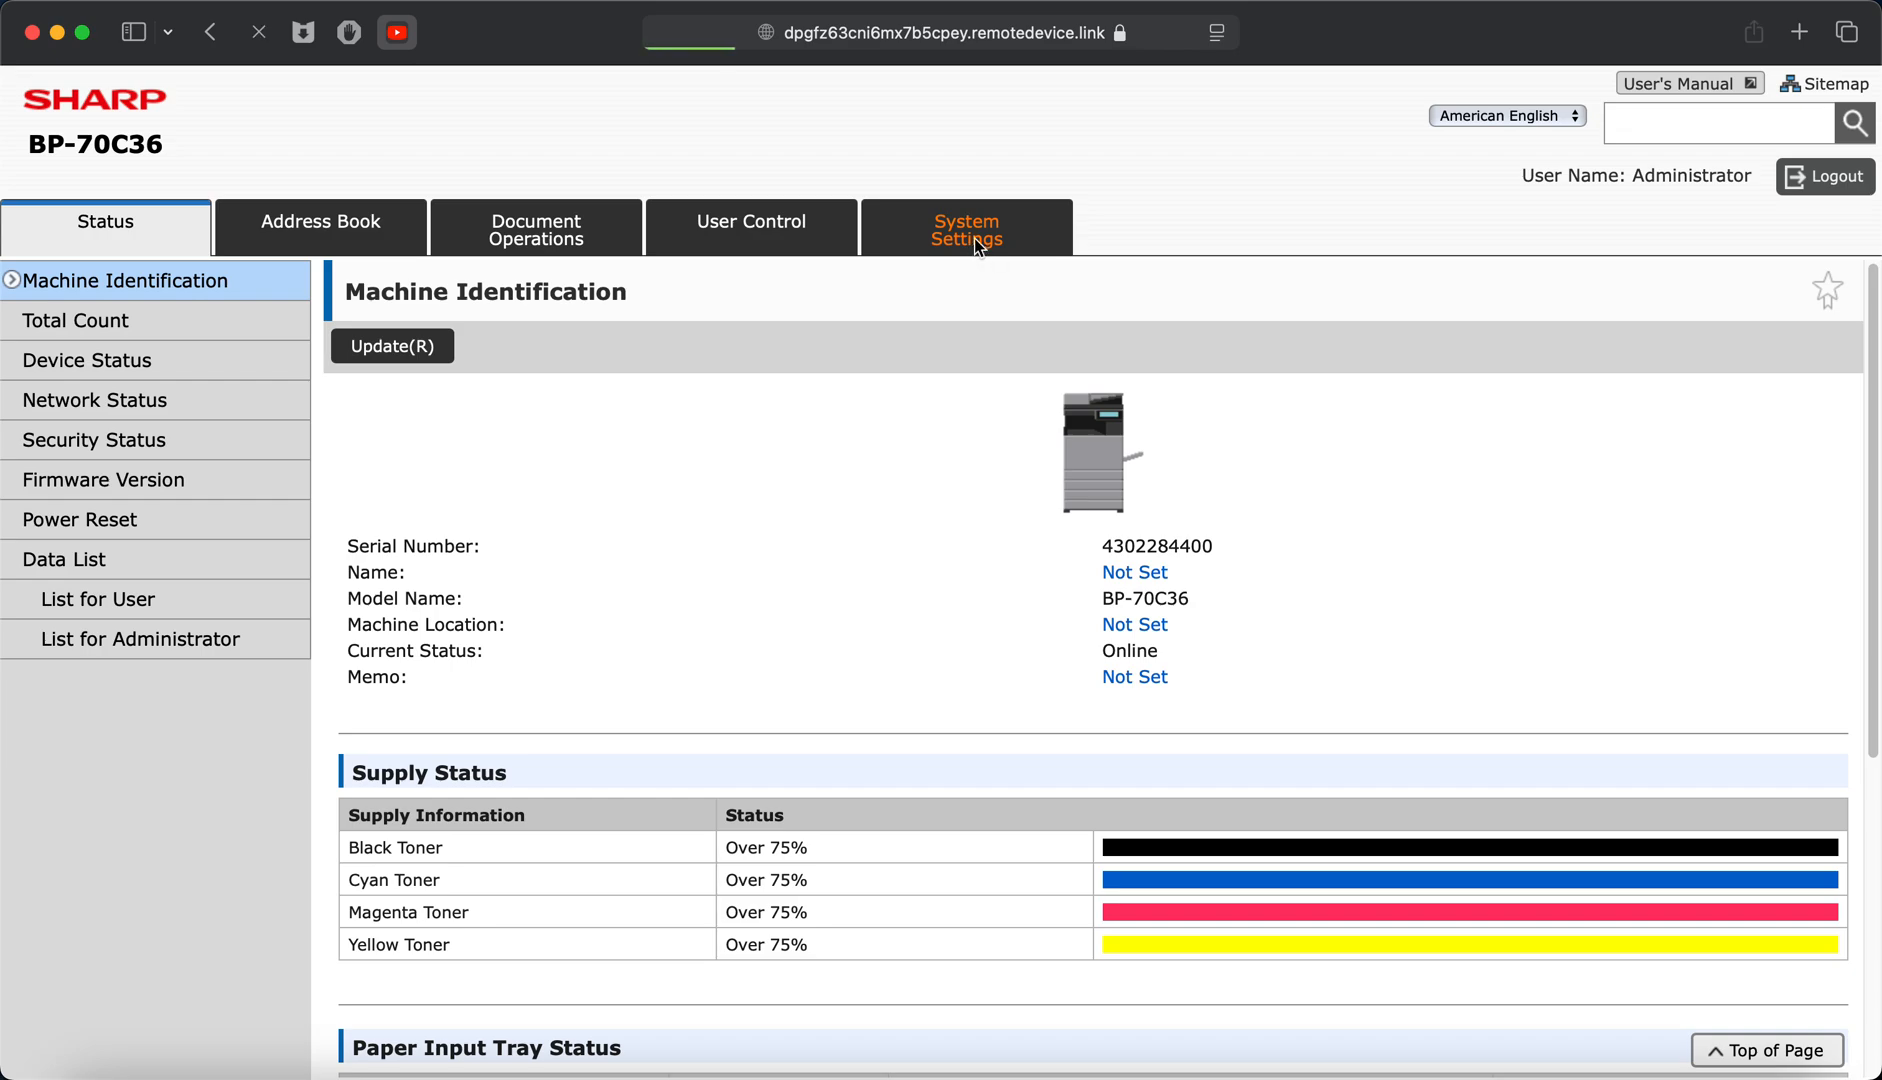
# Navigate through System Settings and Security Settings toward the Port Control page.
pyautogui.click(966, 230)
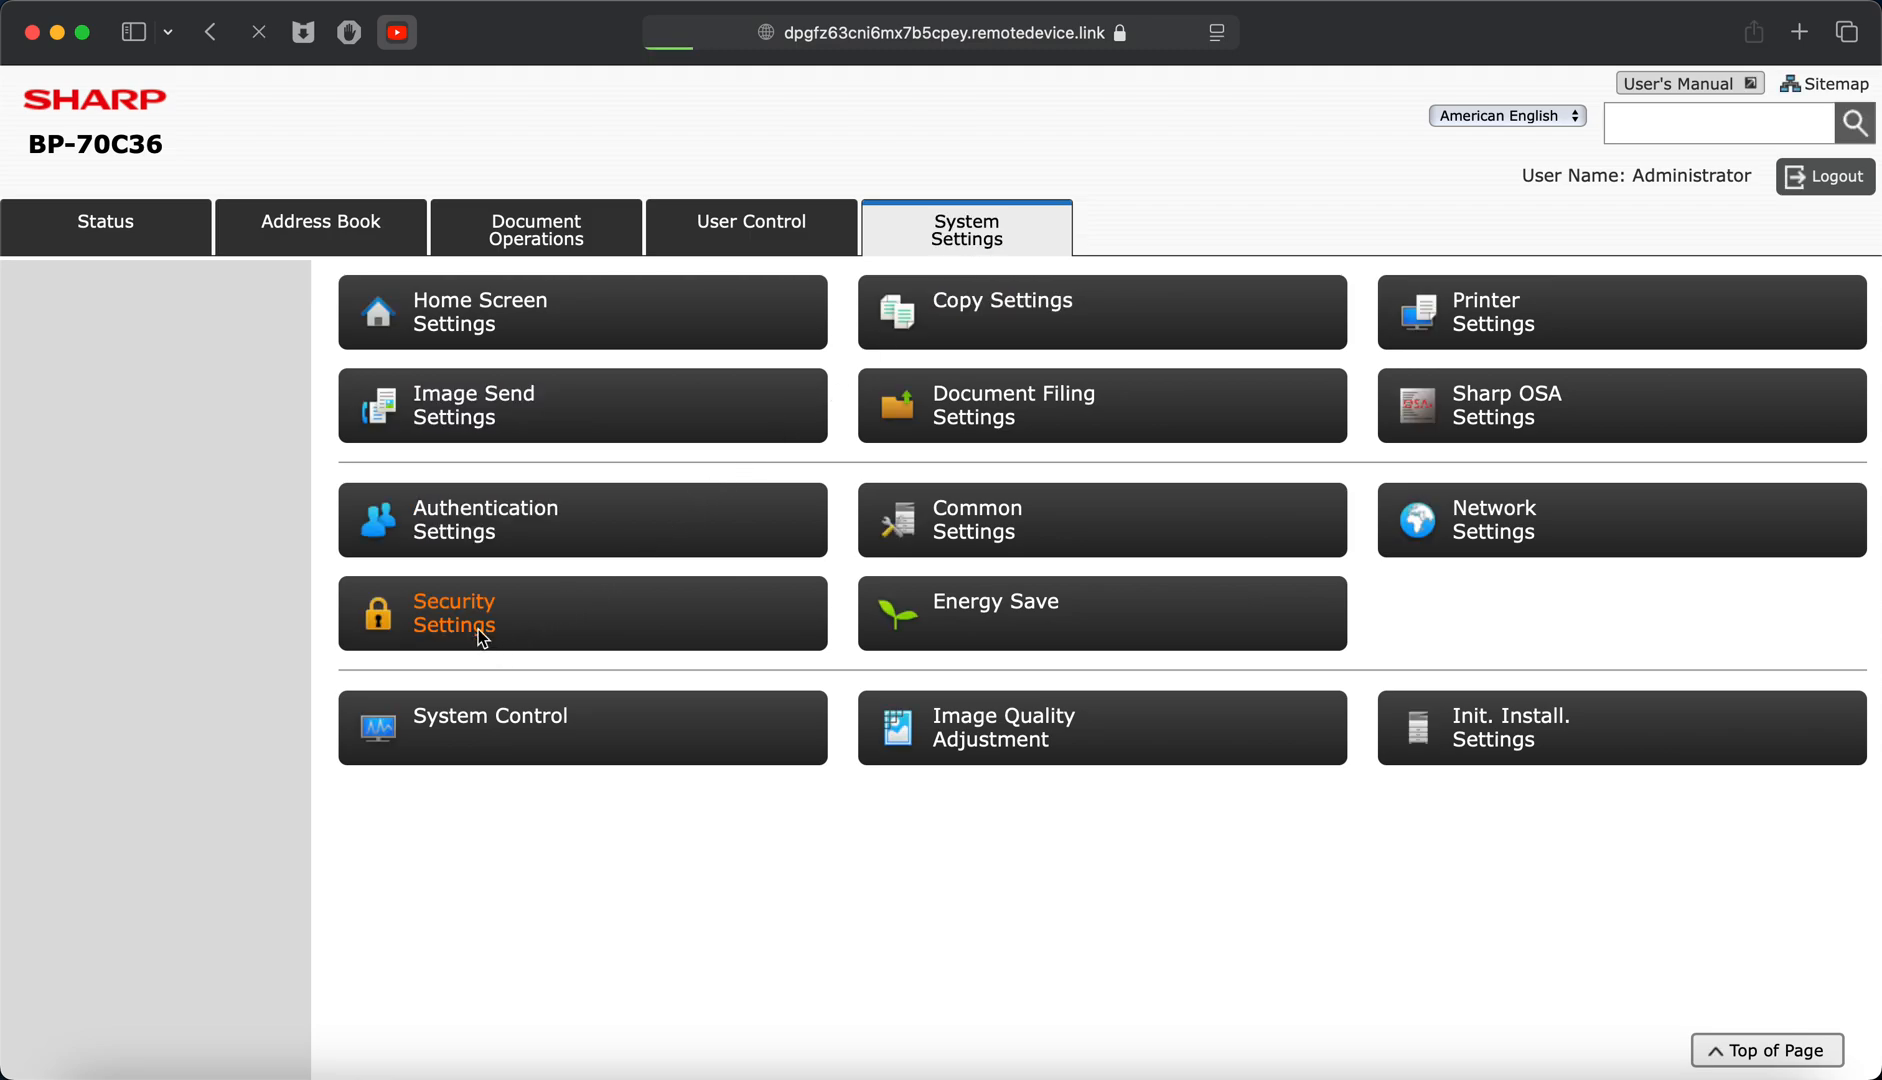
pyautogui.click(454, 612)
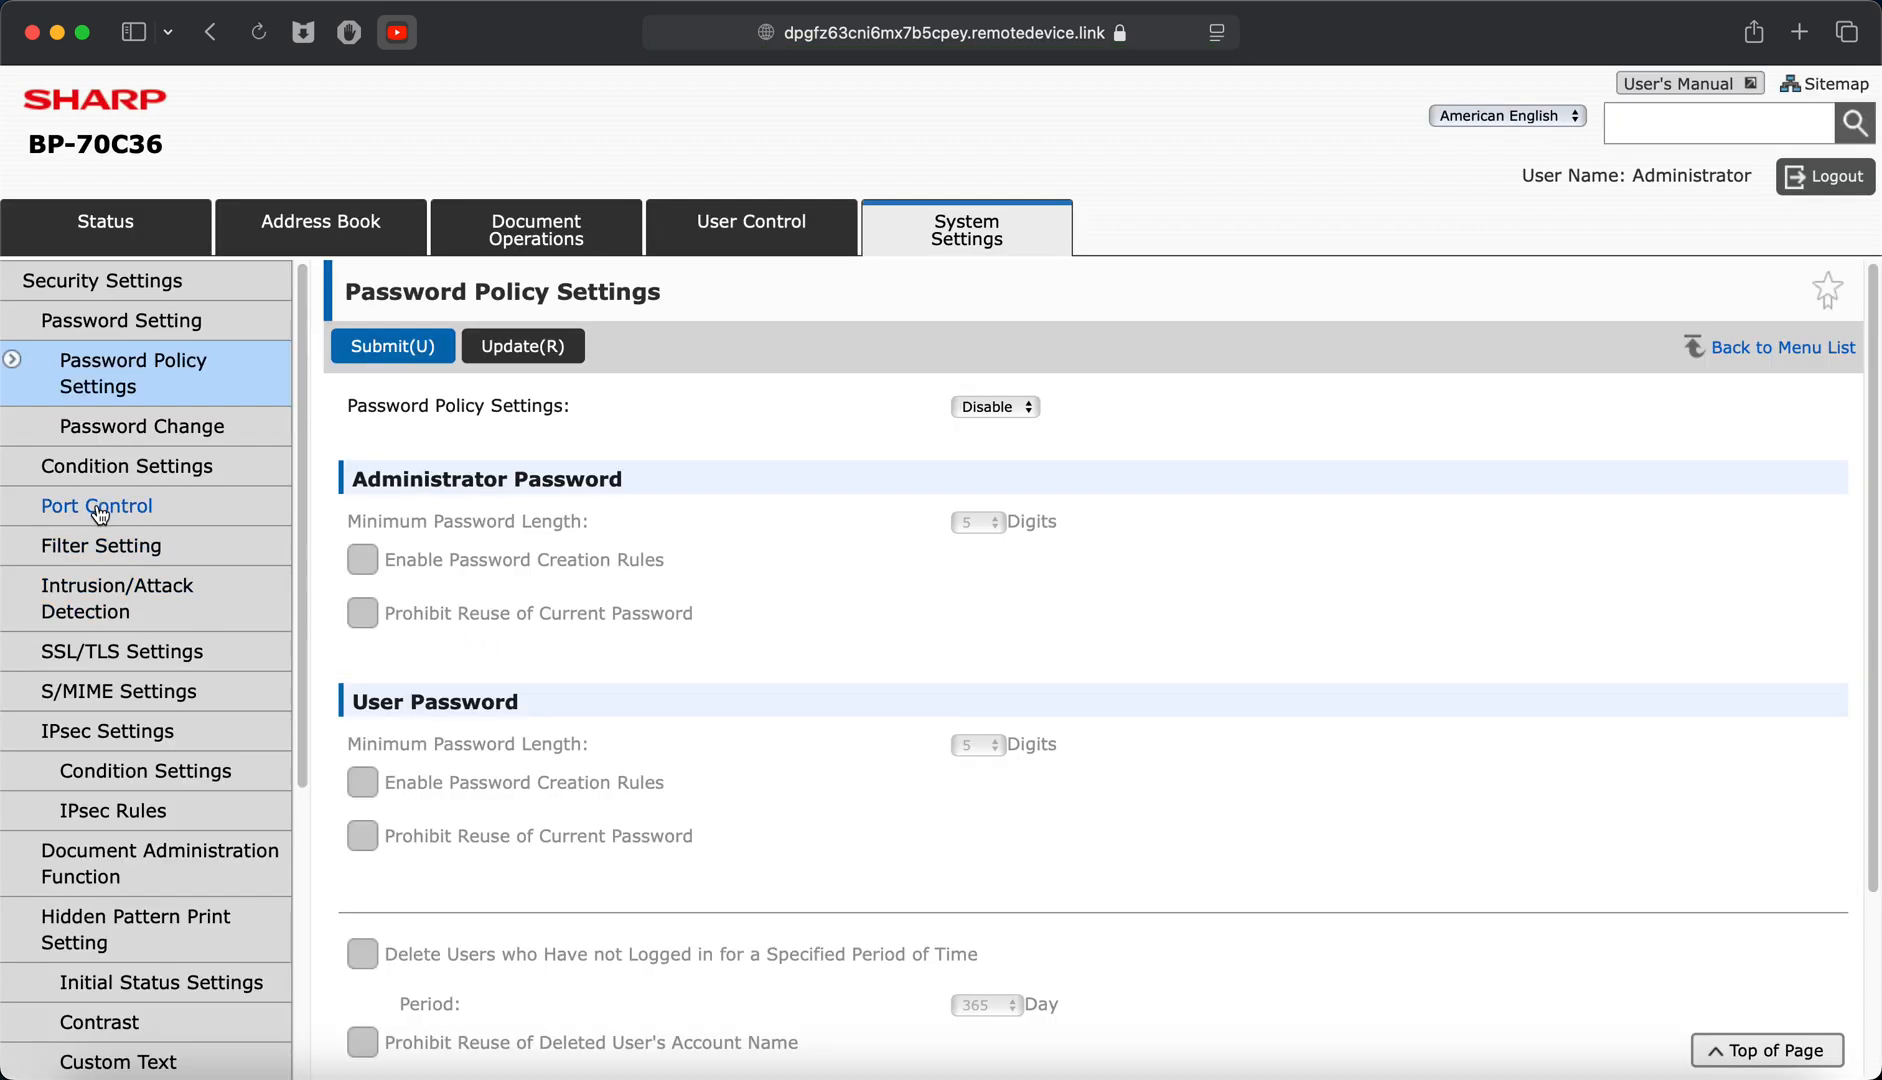
pyautogui.click(96, 506)
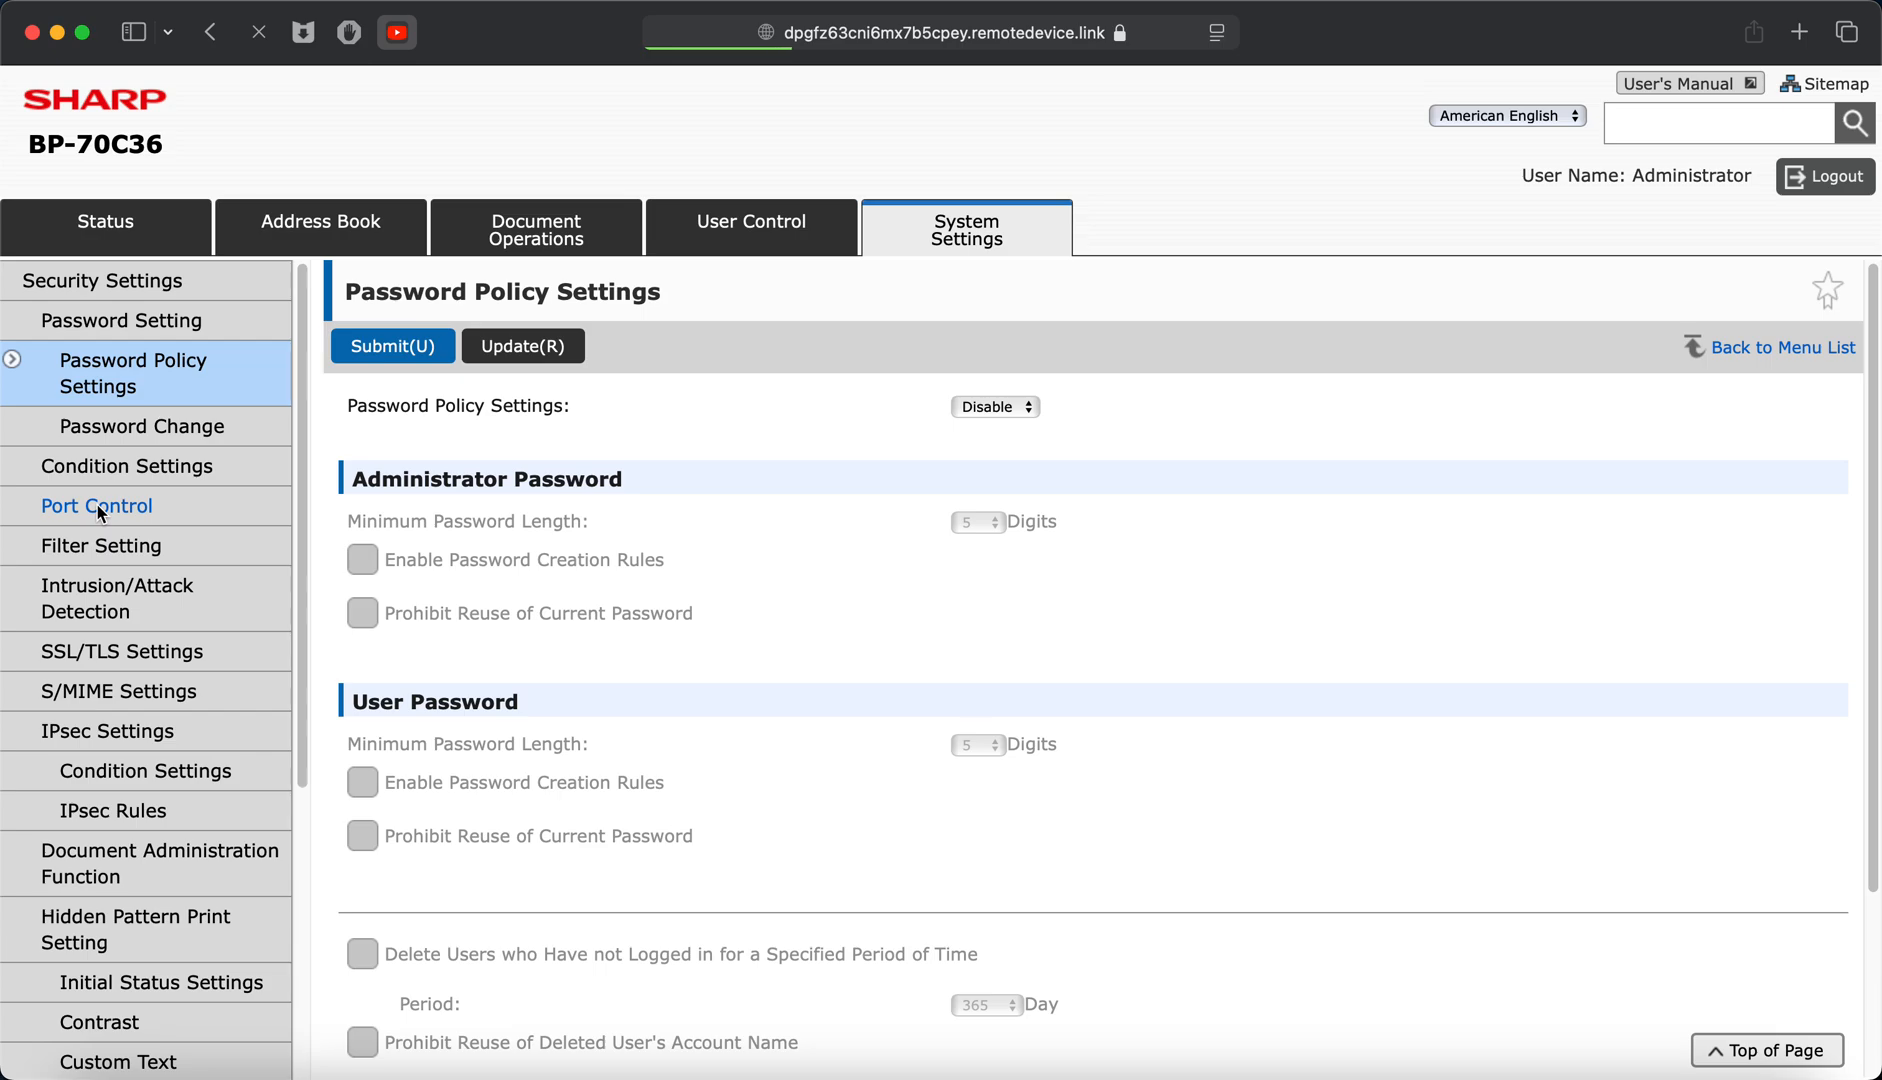
pyautogui.moveTo(778, 548)
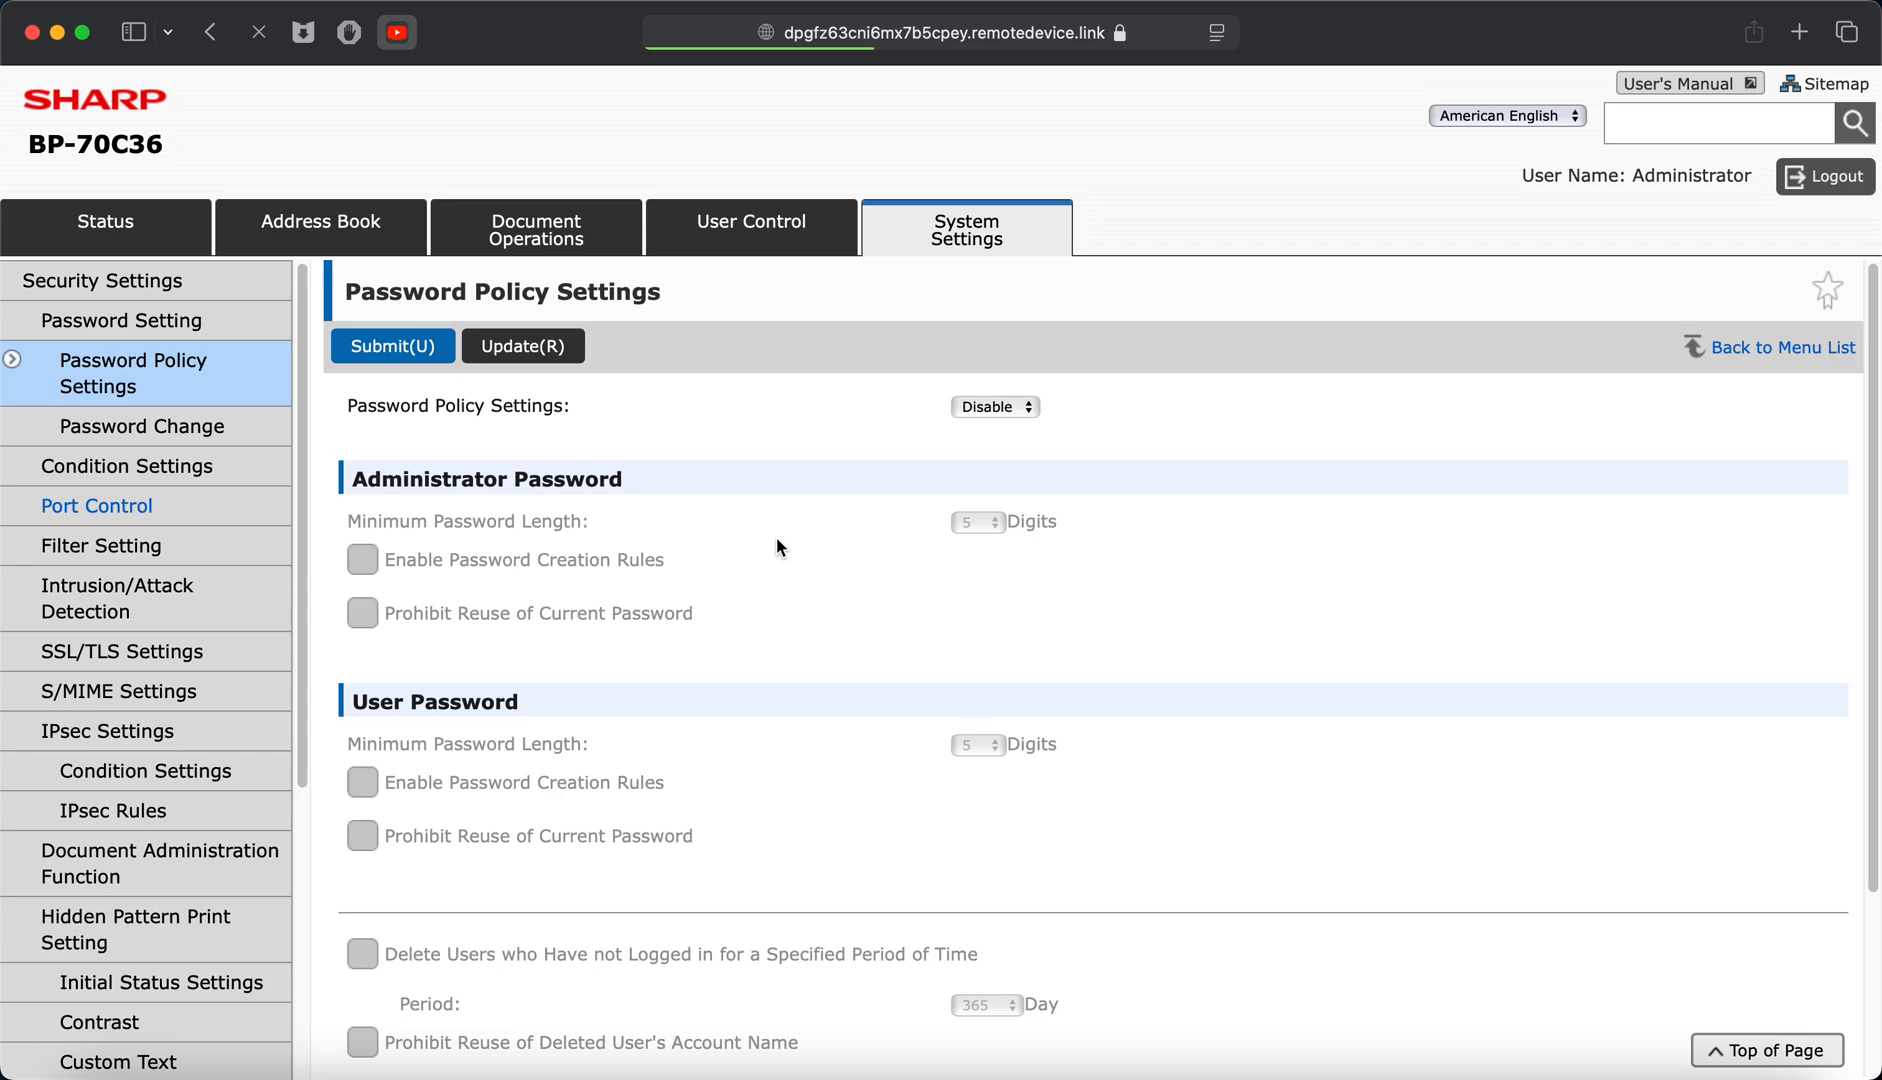
# Set the SNMPD server port to Disable on the Port Control page.
pyautogui.click(96, 506)
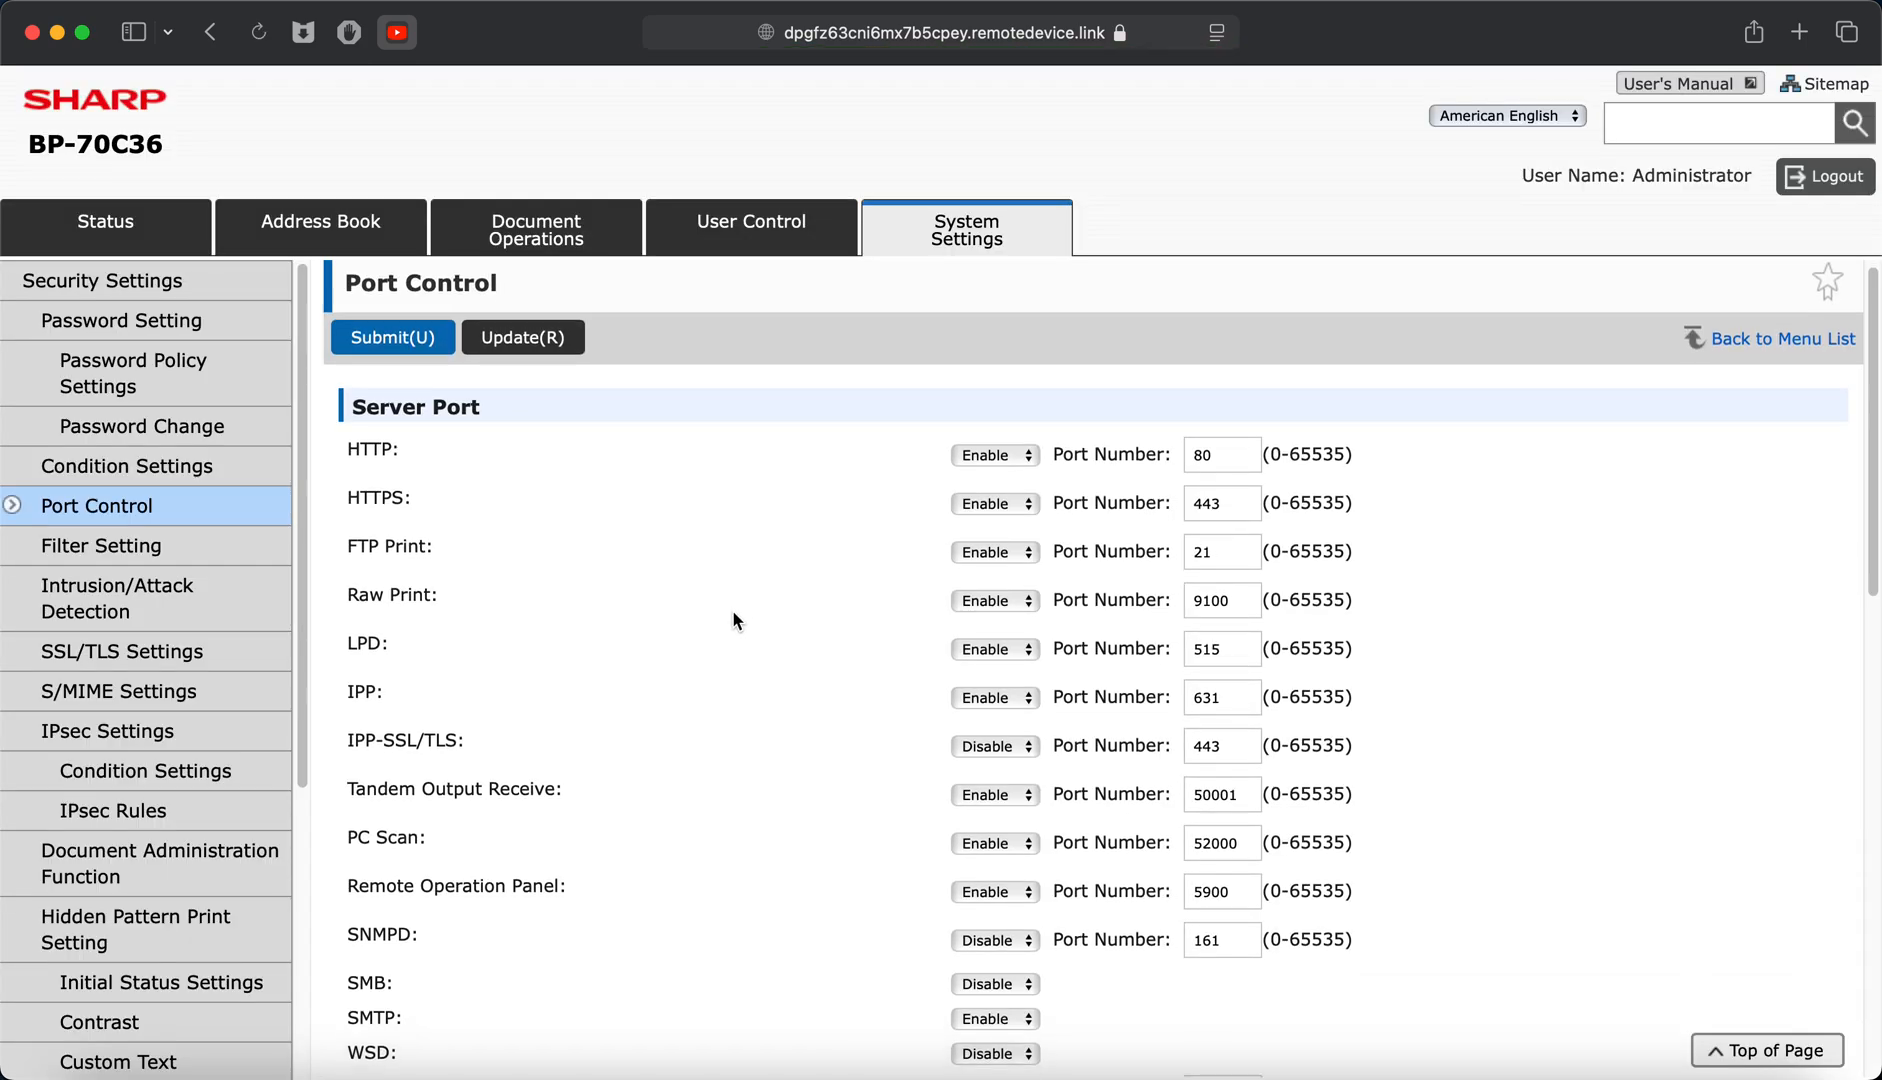
pyautogui.scroll(-3)
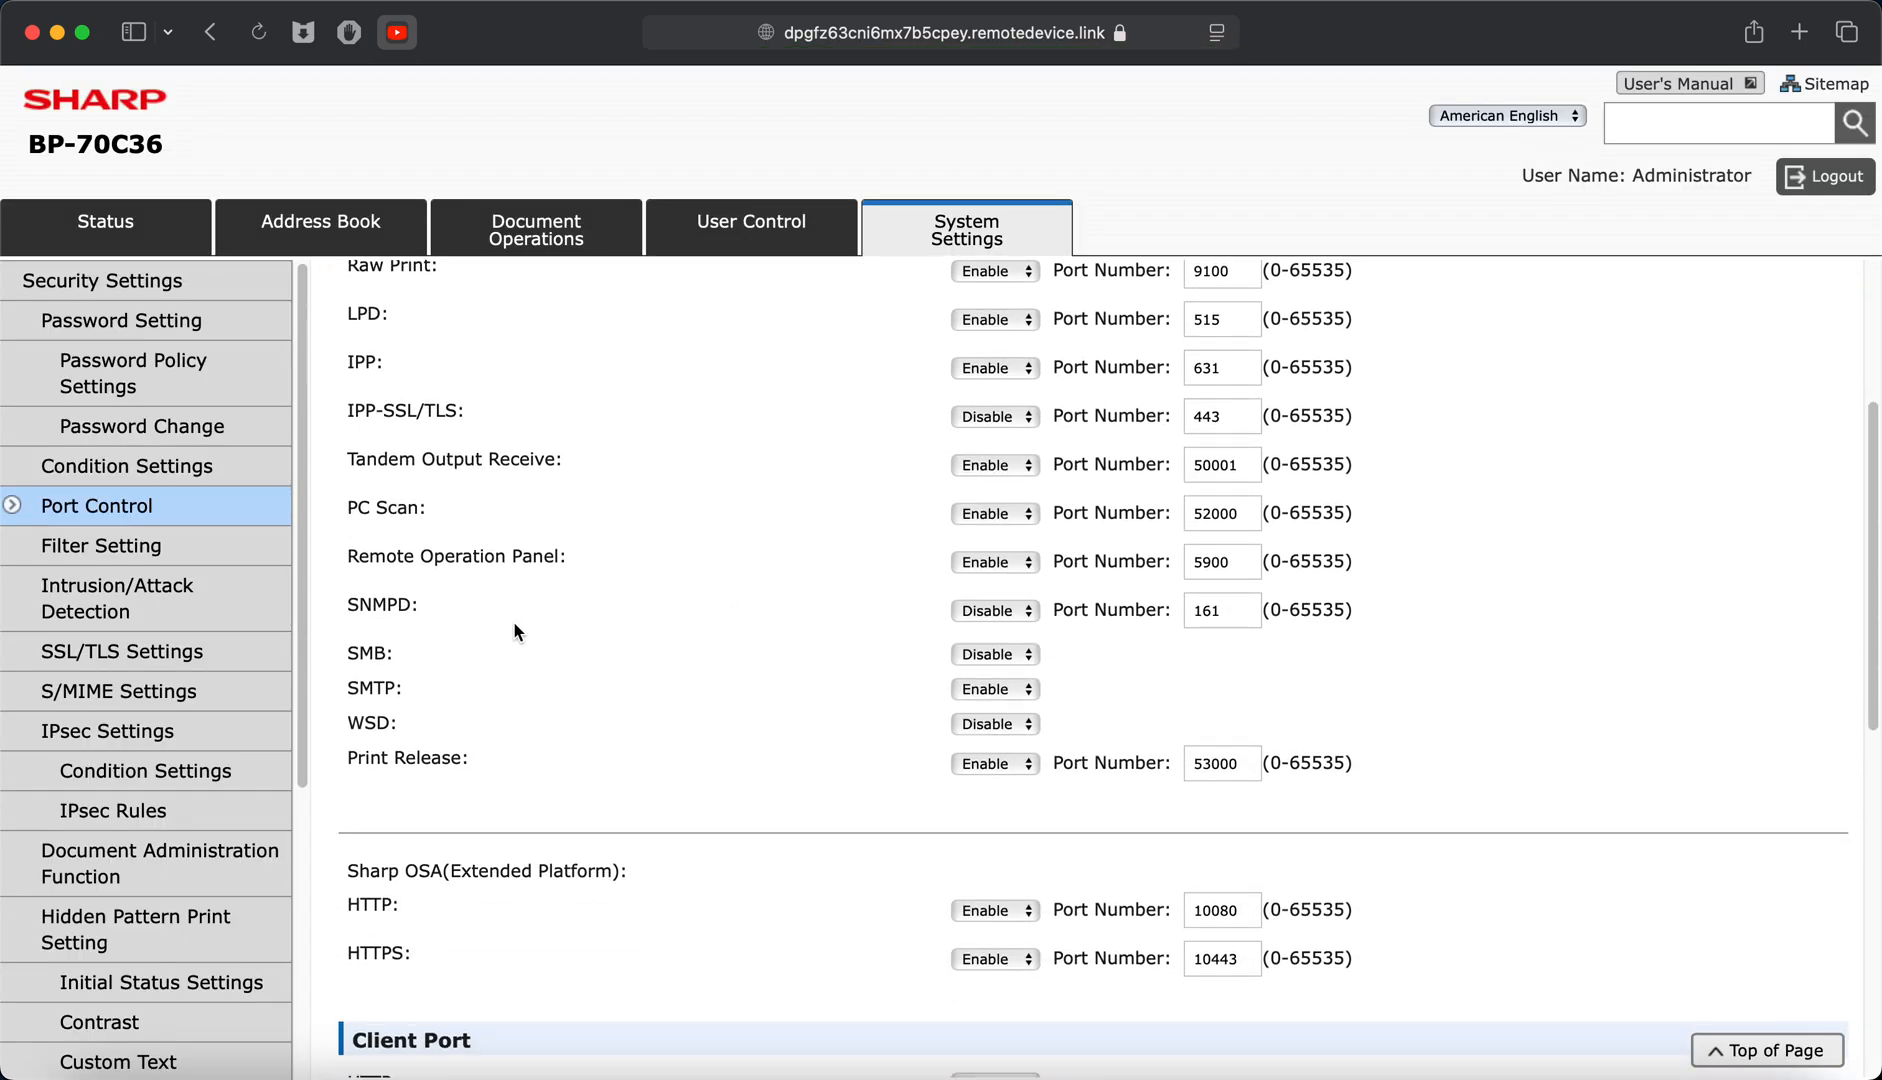
pyautogui.doubleClick(382, 604)
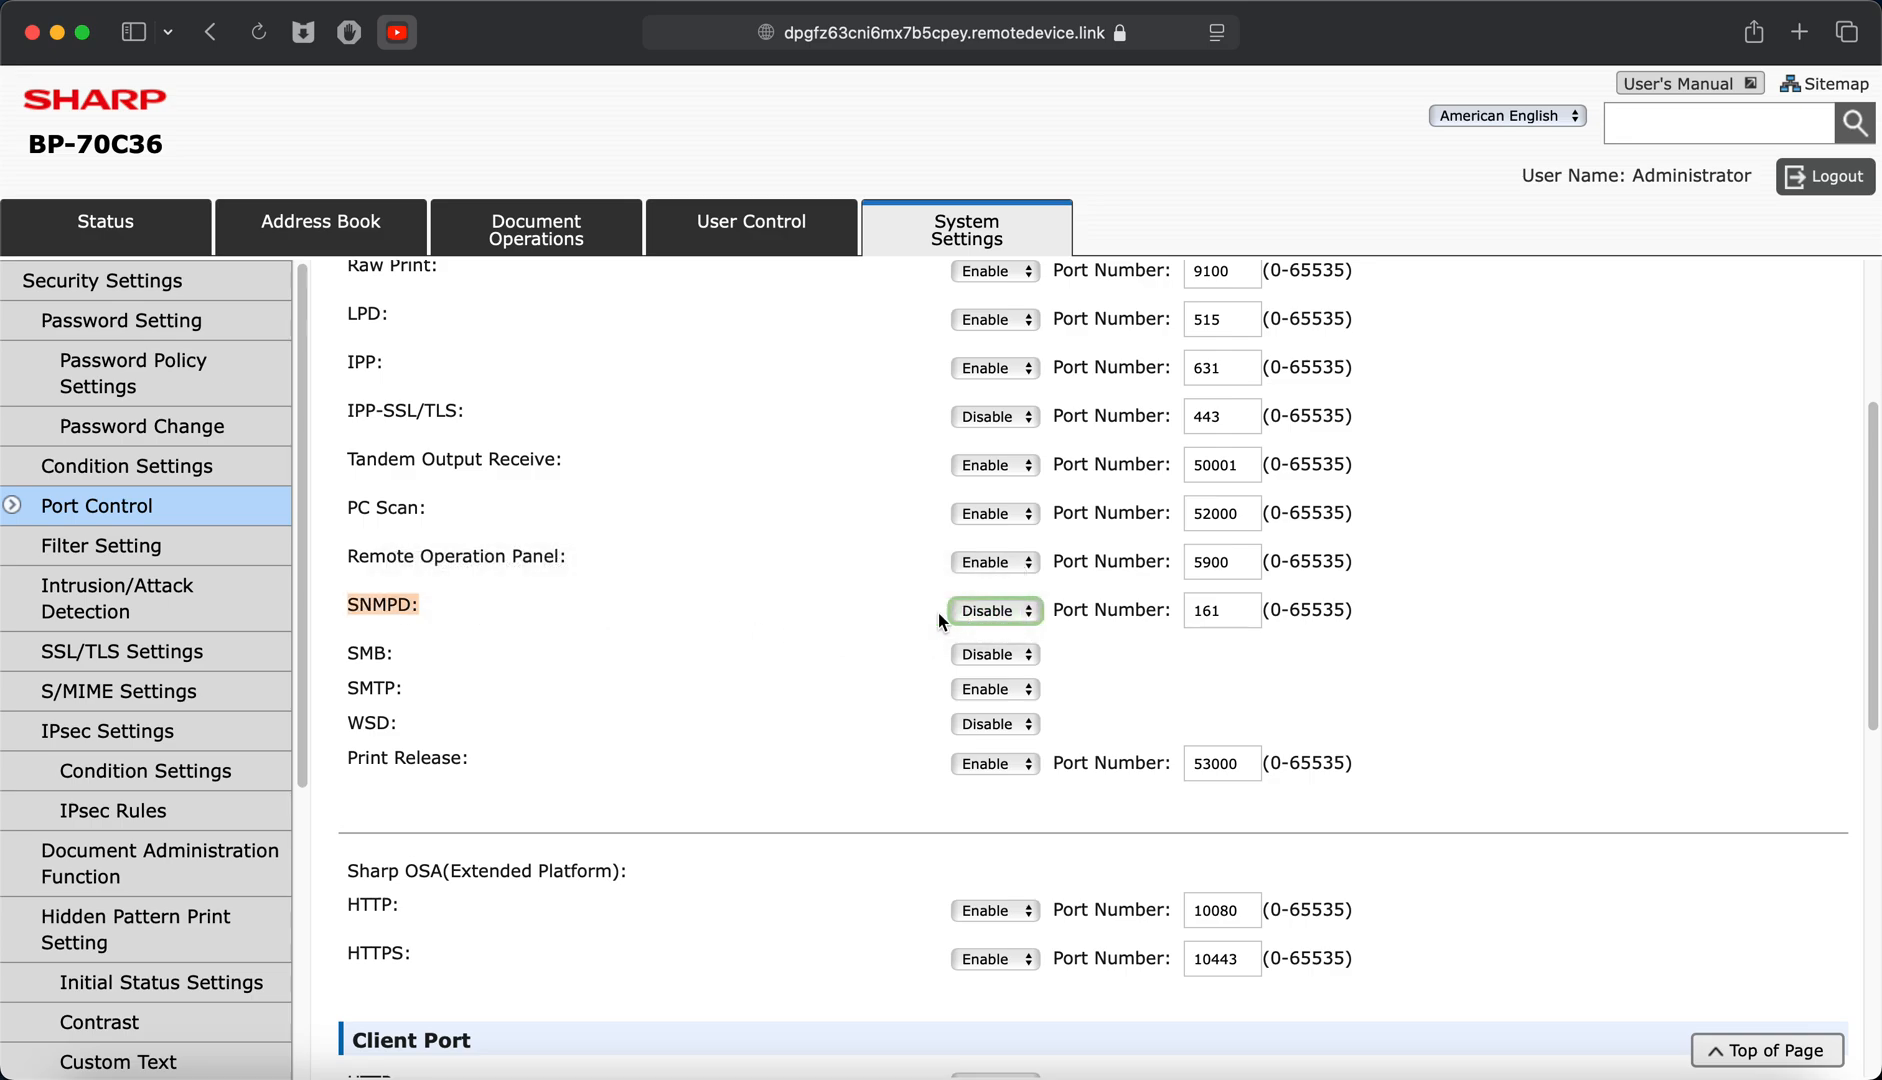
# Scroll to the Client Port list to confirm SNMP-TRAP is set to Disable.
pyautogui.scroll(-3)
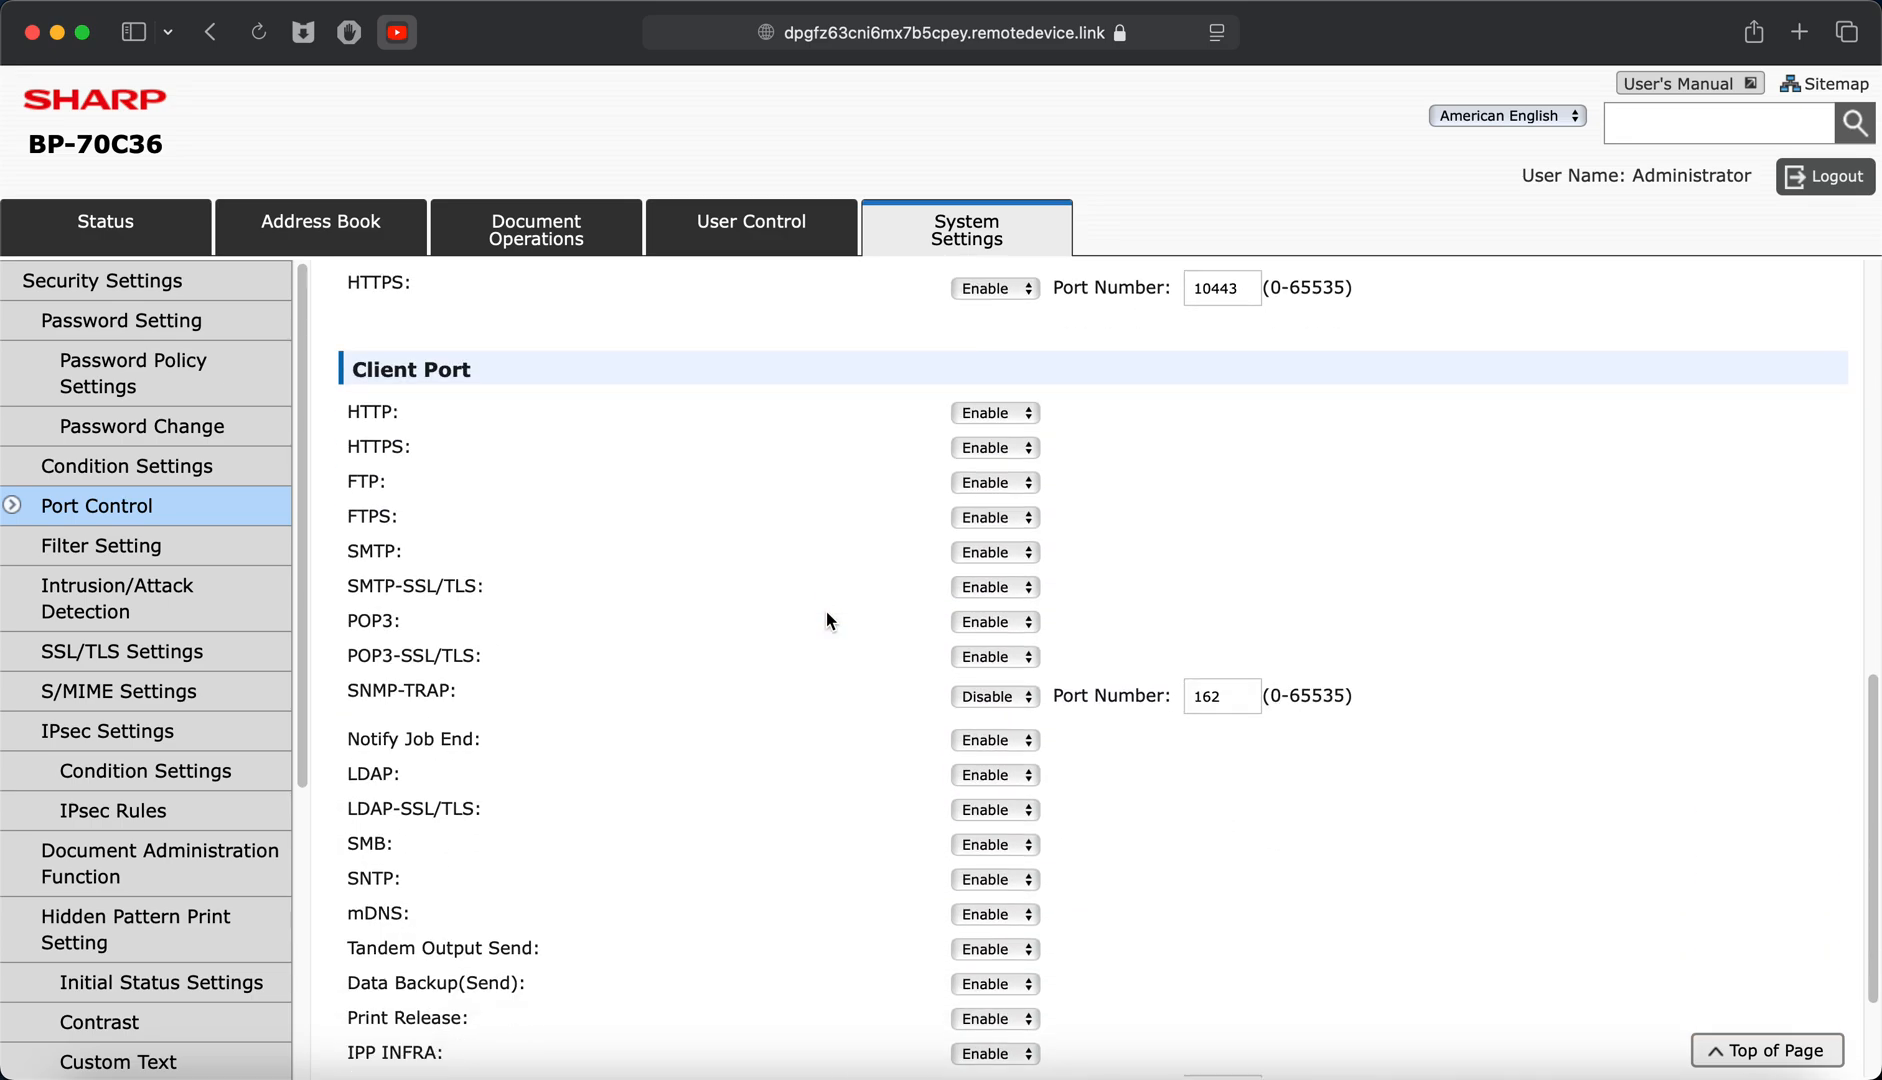
pyautogui.scroll(-3)
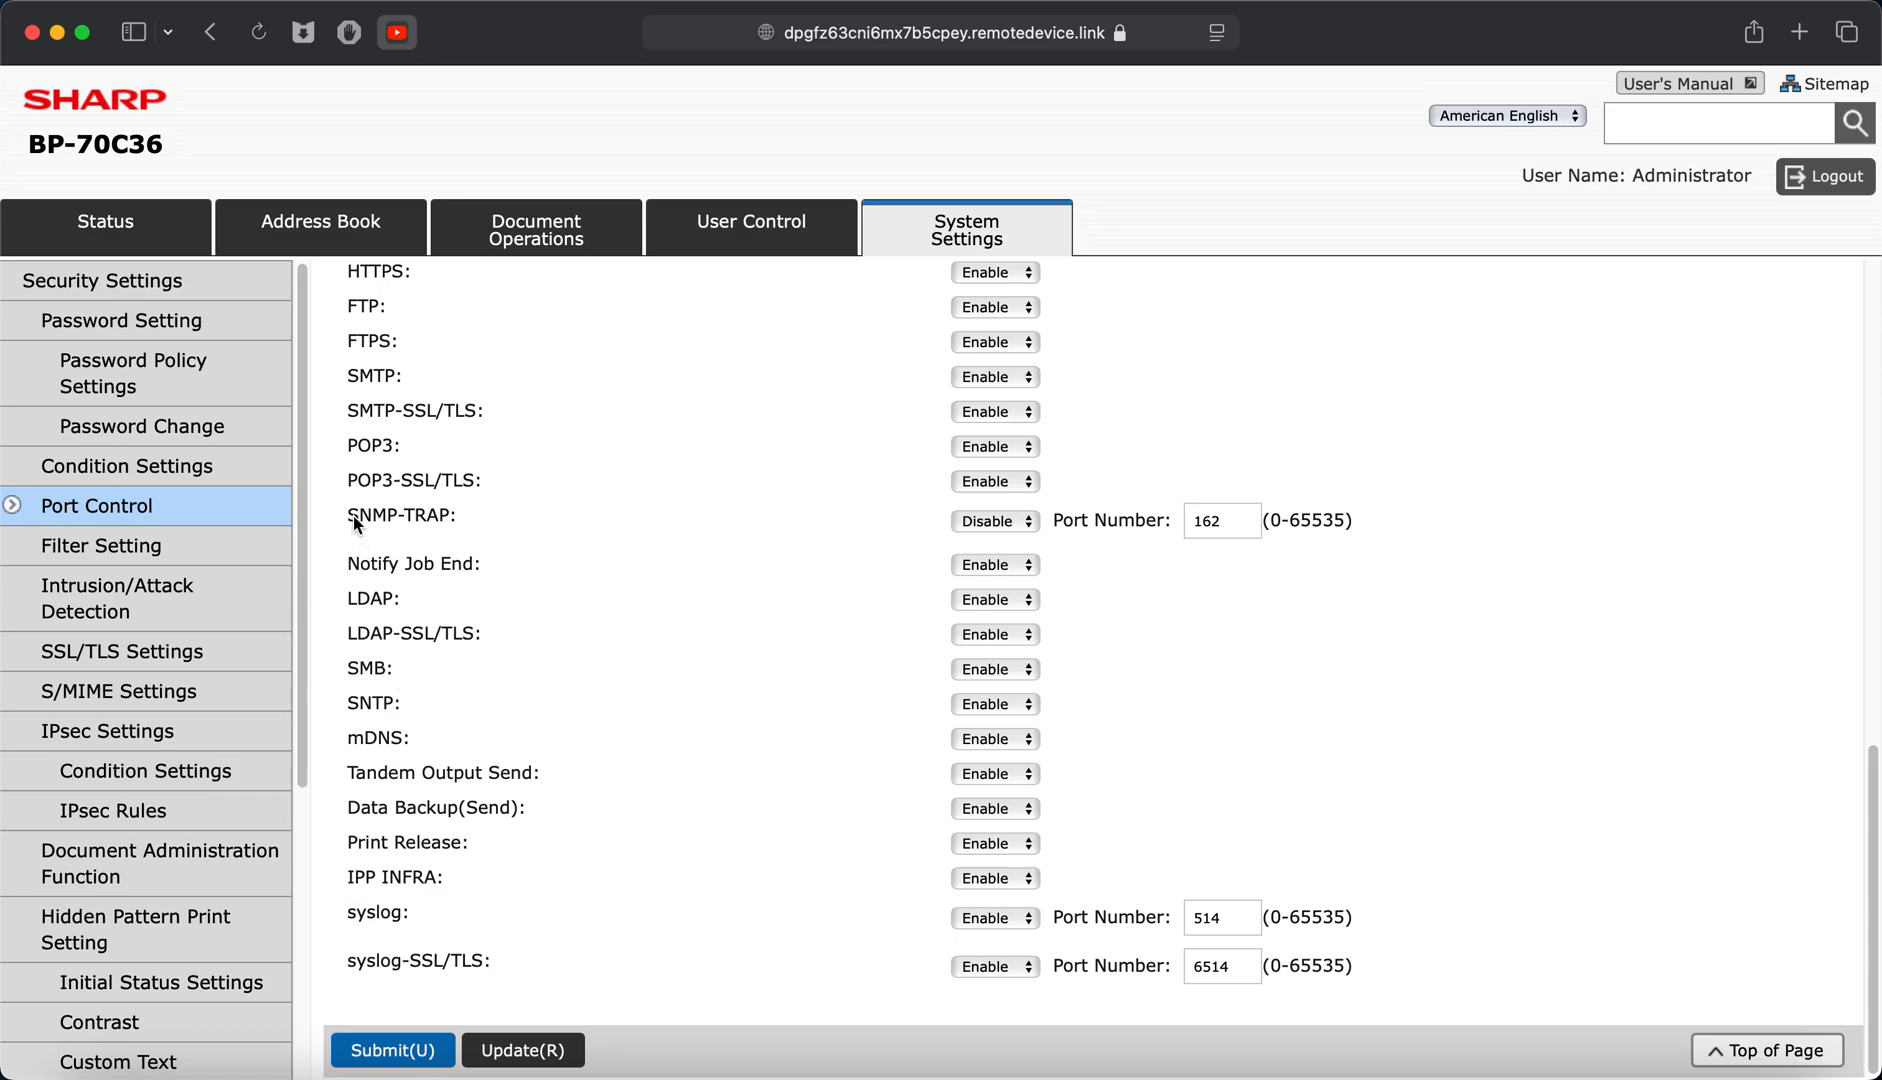
pyautogui.moveTo(996, 520)
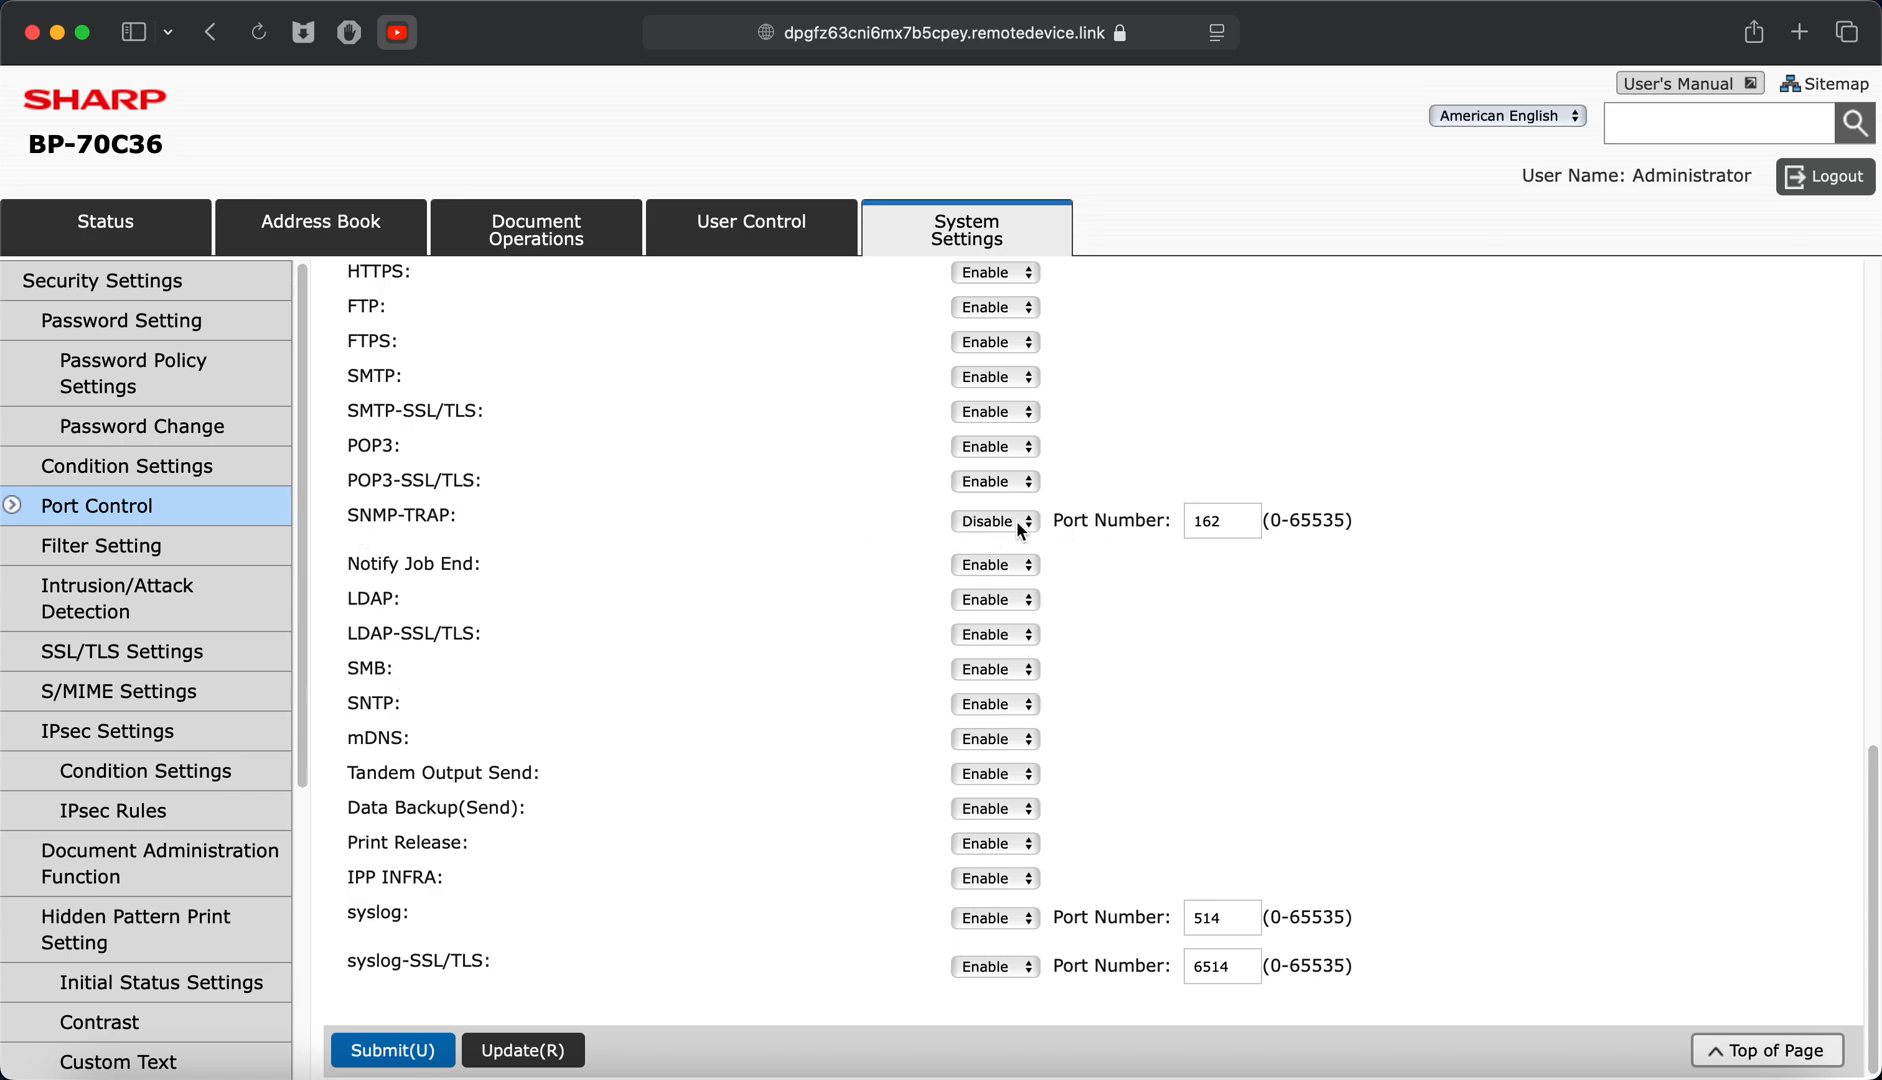